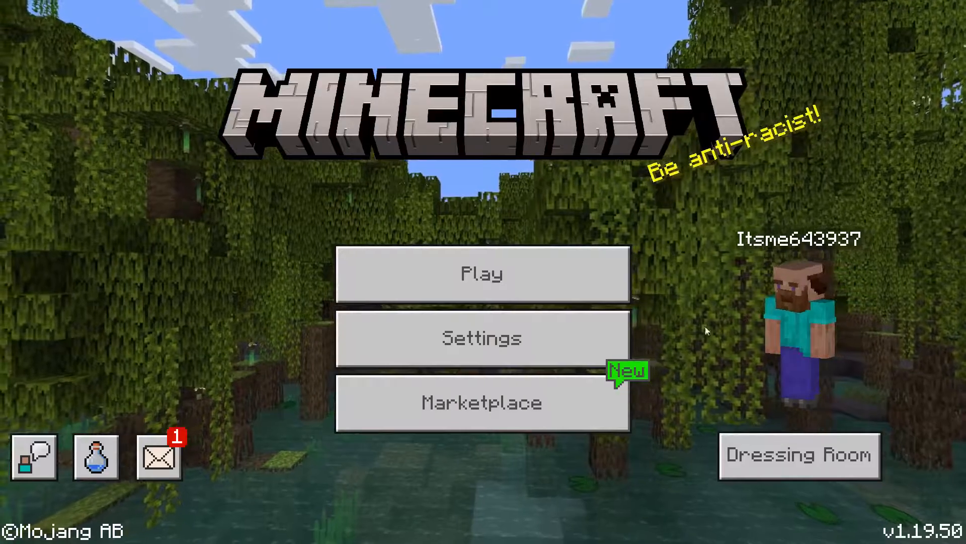
# Open Settings from the Minecraft title screen.
pyautogui.click(482, 338)
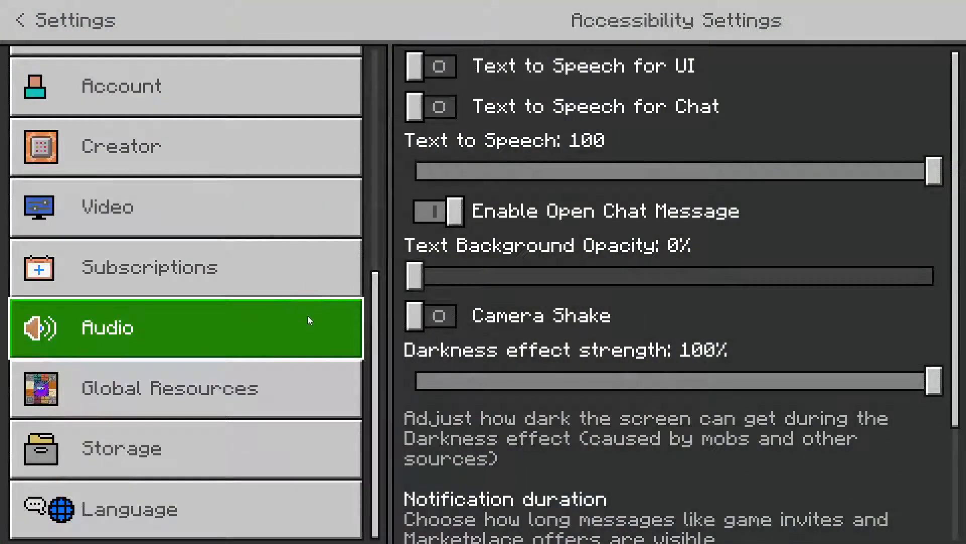
# Show the Global Resources page with its Active and My Packs sections.
pyautogui.click(185, 388)
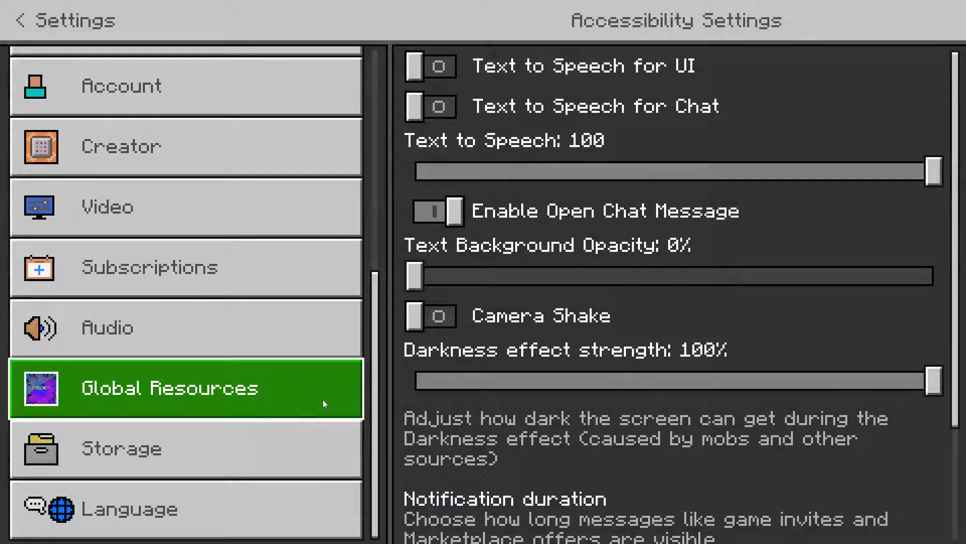
pyautogui.click(170, 387)
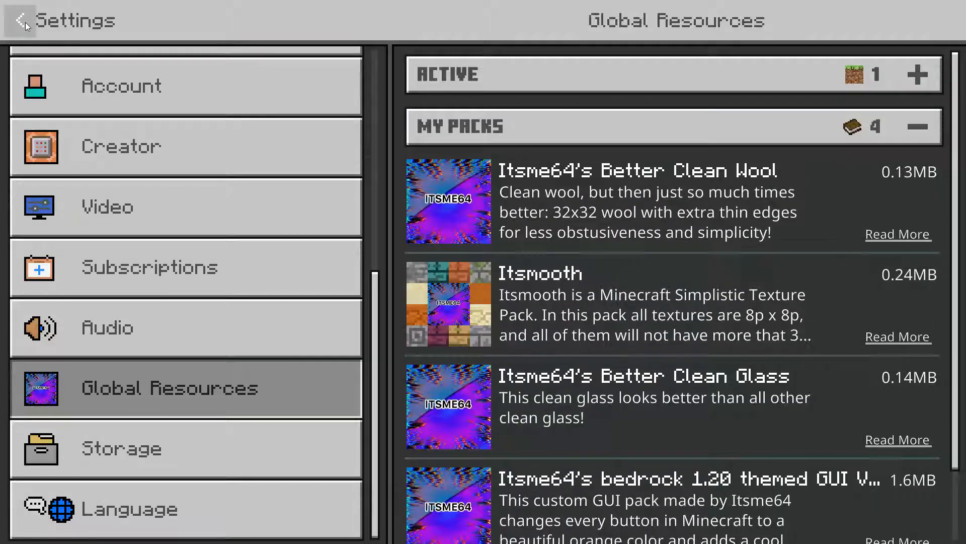
pyautogui.moveTo(274, 194)
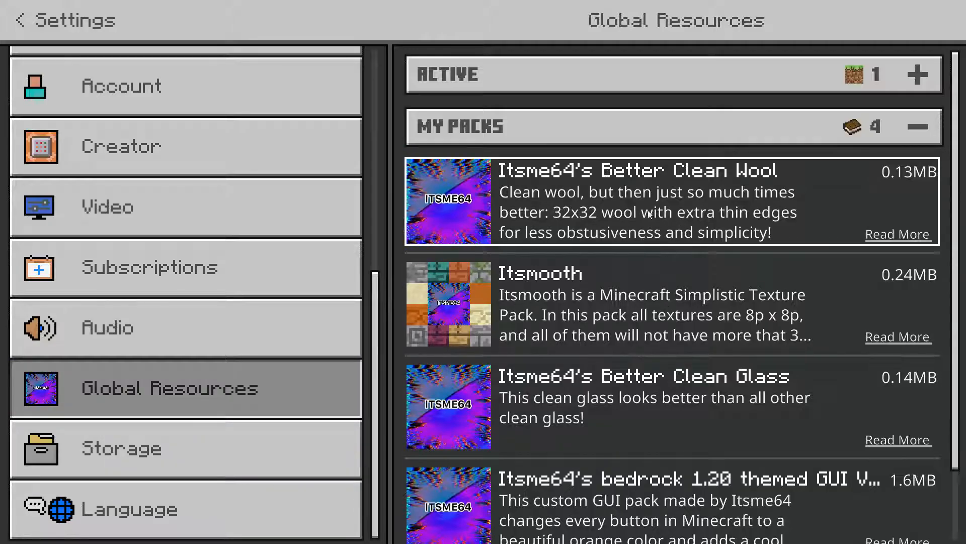
# Select Itsme64's Better Clean Wool under My Packs and activate it.
pyautogui.click(672, 201)
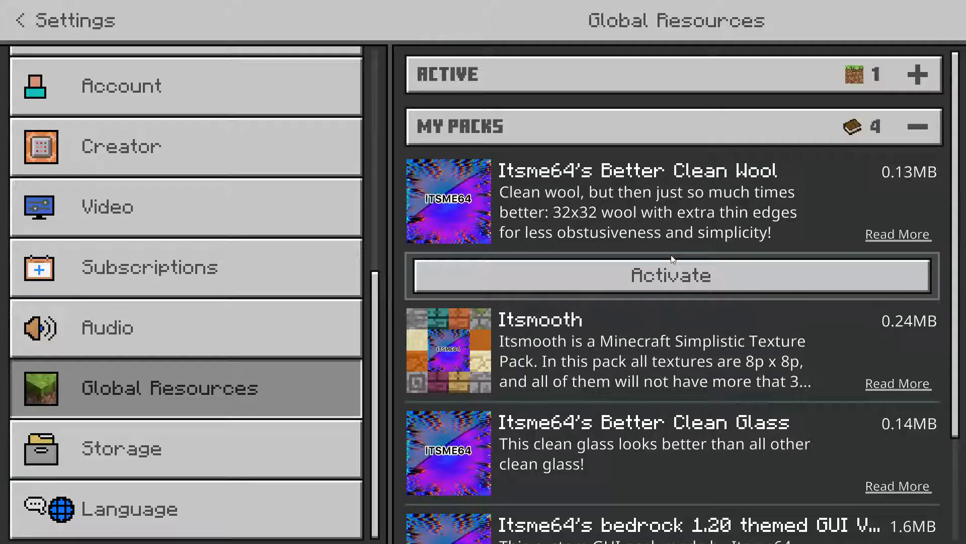
pyautogui.click(671, 275)
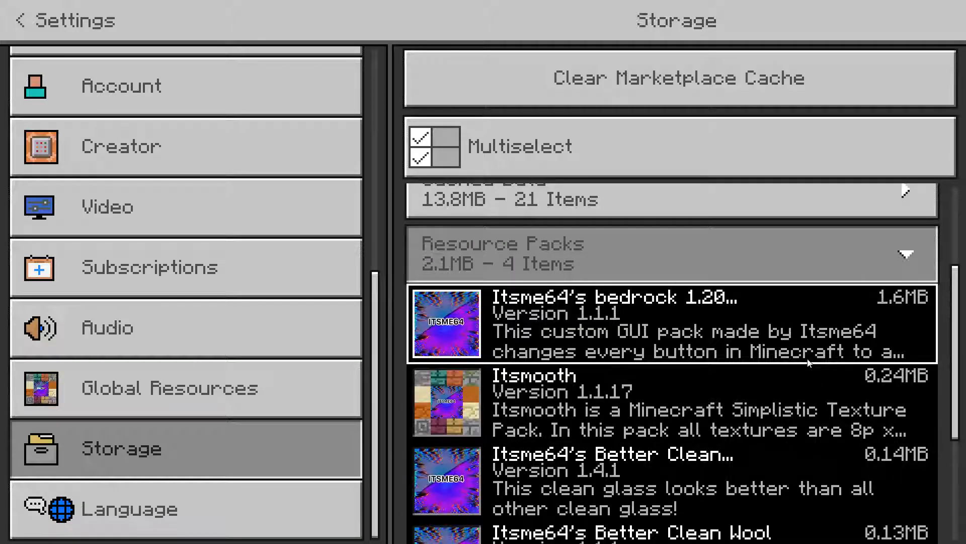
# Scroll the Storage resource pack list down to the delete option.
pyautogui.scroll(-3)
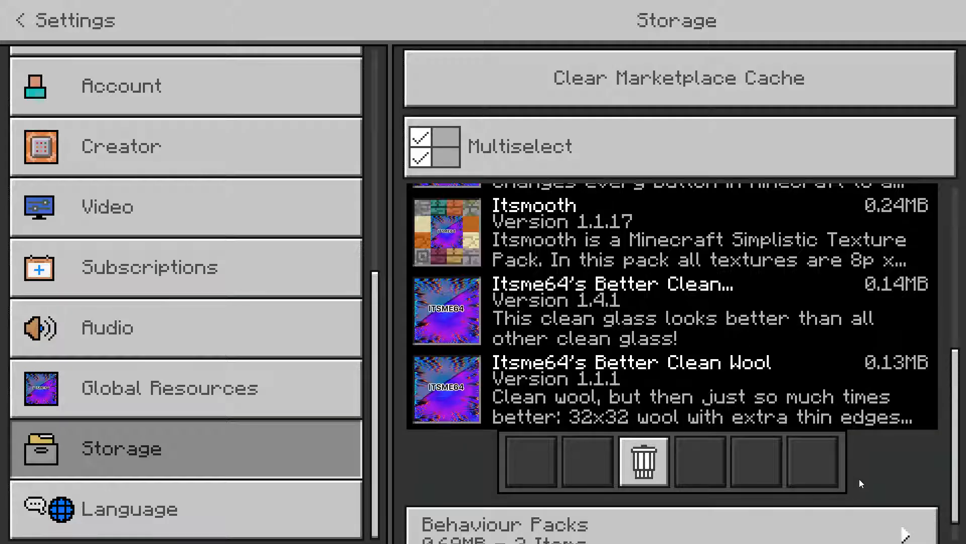
# Delete Better Clean Wool from storage, then select the Better Clean Glass pack.
pyautogui.click(642, 461)
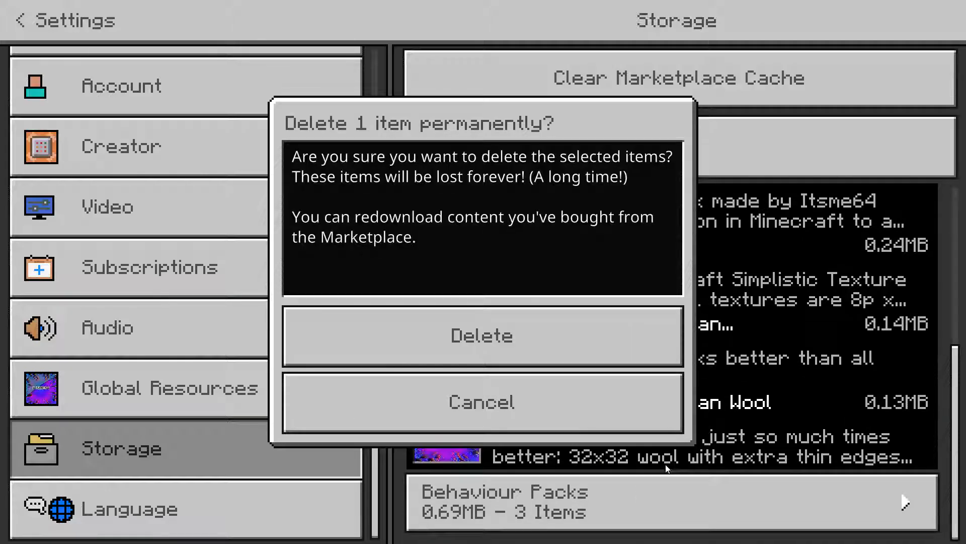
pyautogui.click(483, 401)
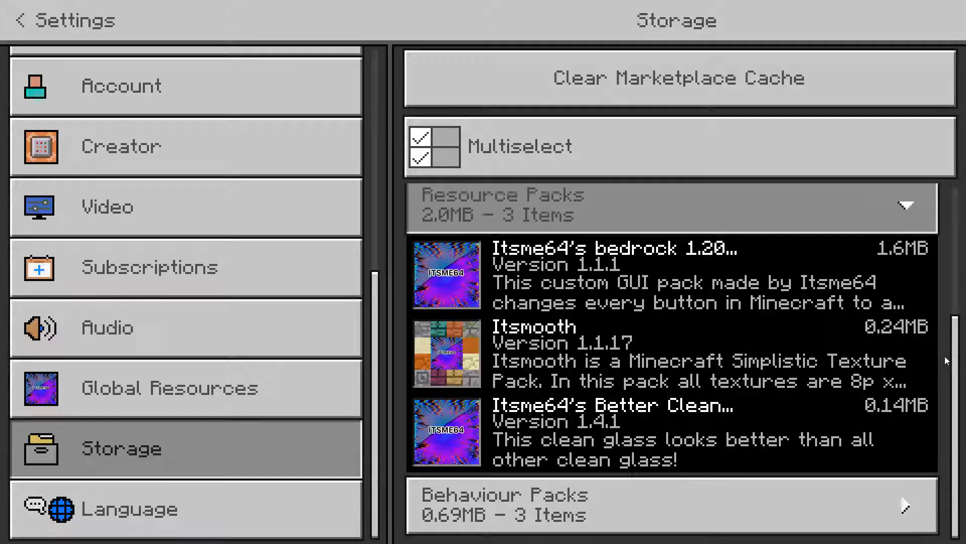
pyautogui.click(672, 431)
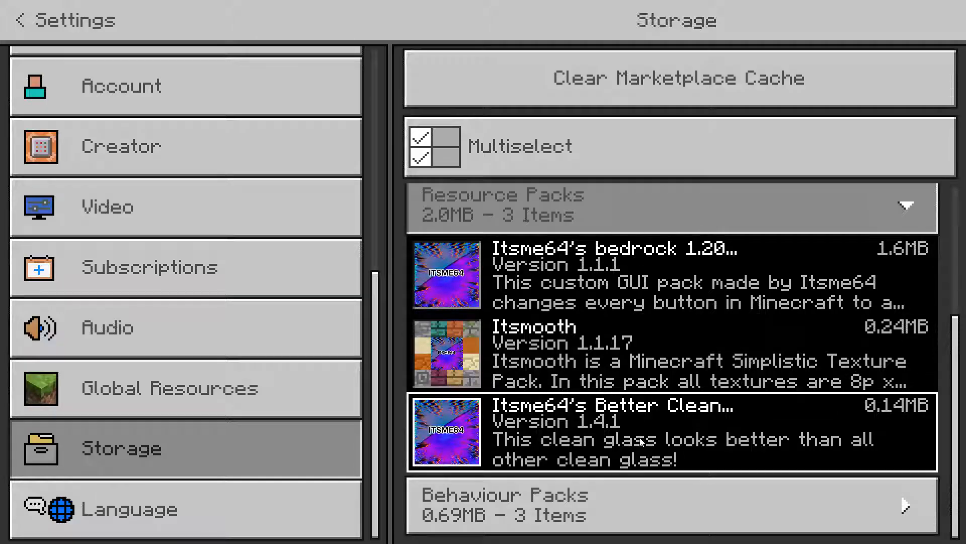